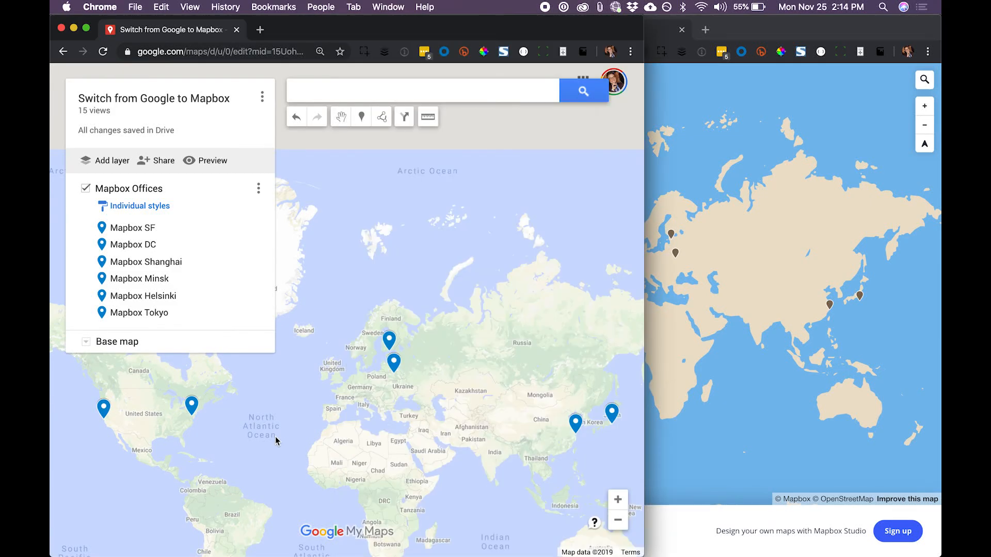
mouse_move(843, 253)
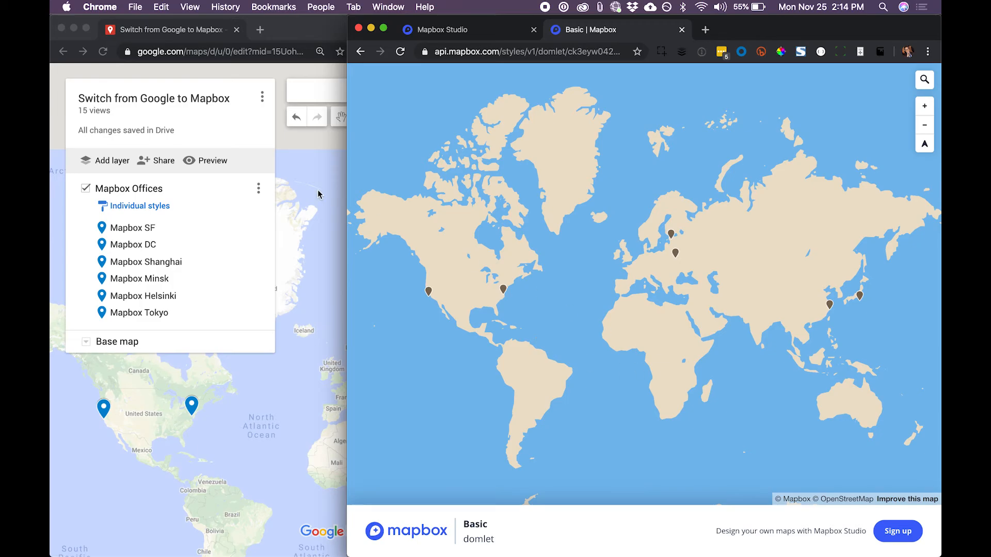
Export the whole Mapbox Offices map from its options menu as a KML download.
left_click(262, 96)
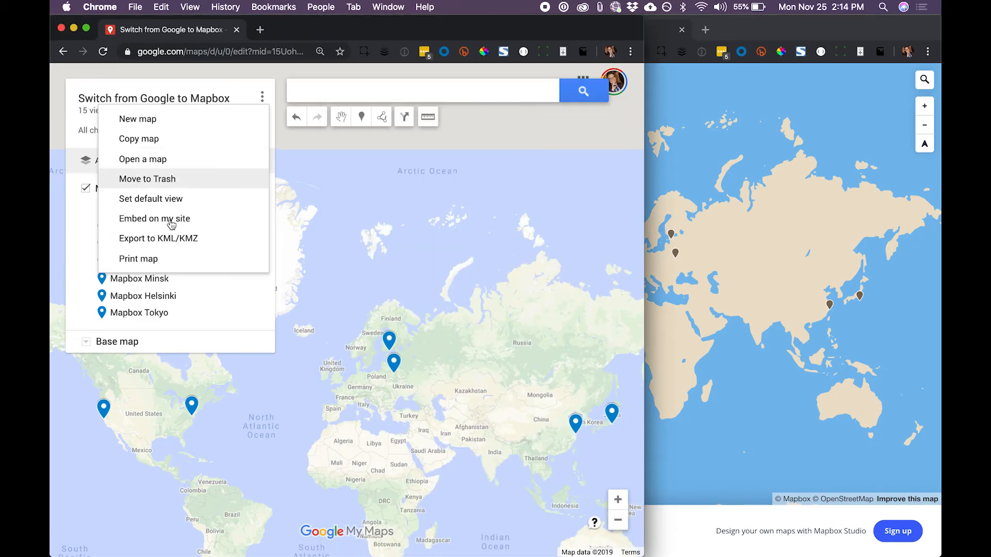
left_click(158, 238)
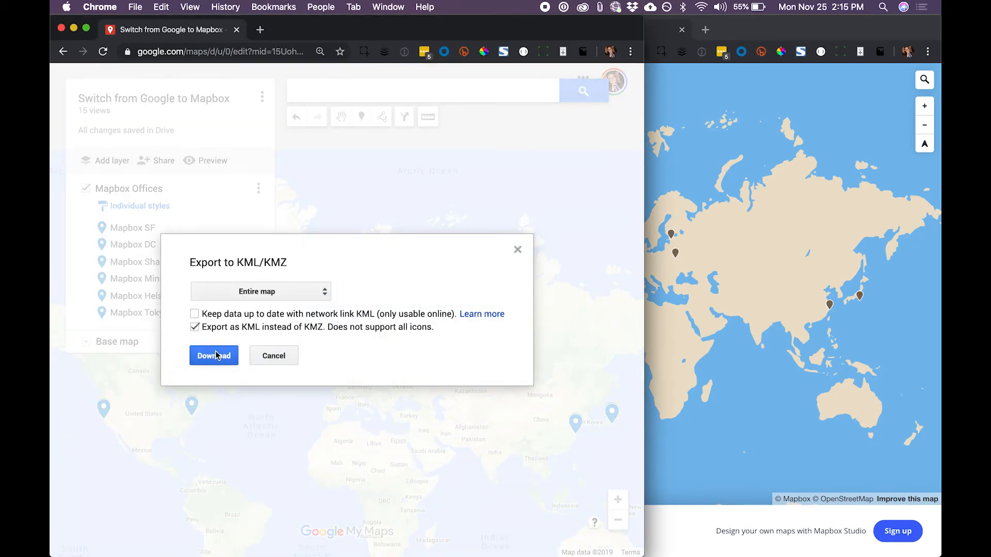
left_click(214, 355)
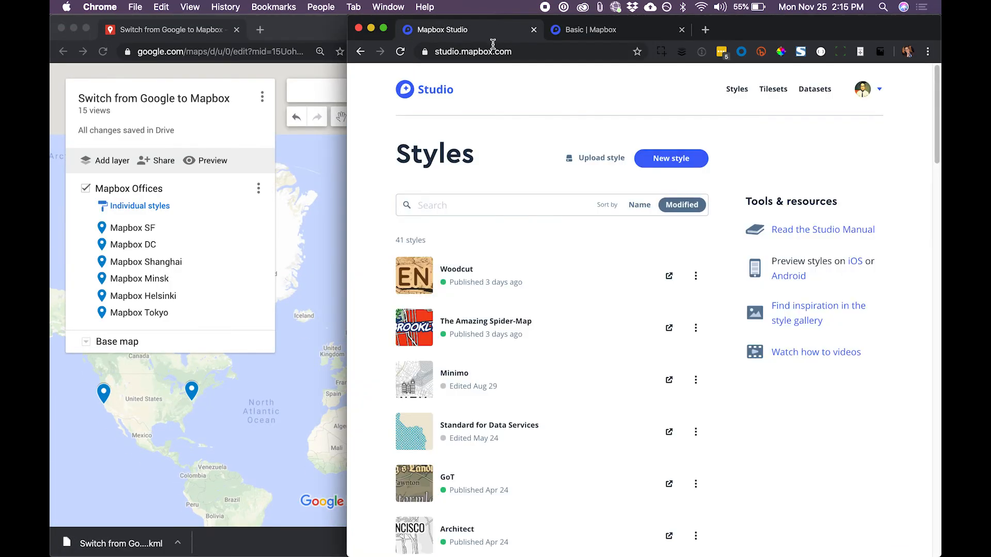
Upload the exported KML file from the Tilesets page as a new tileset and confirm it.
left_click(772, 89)
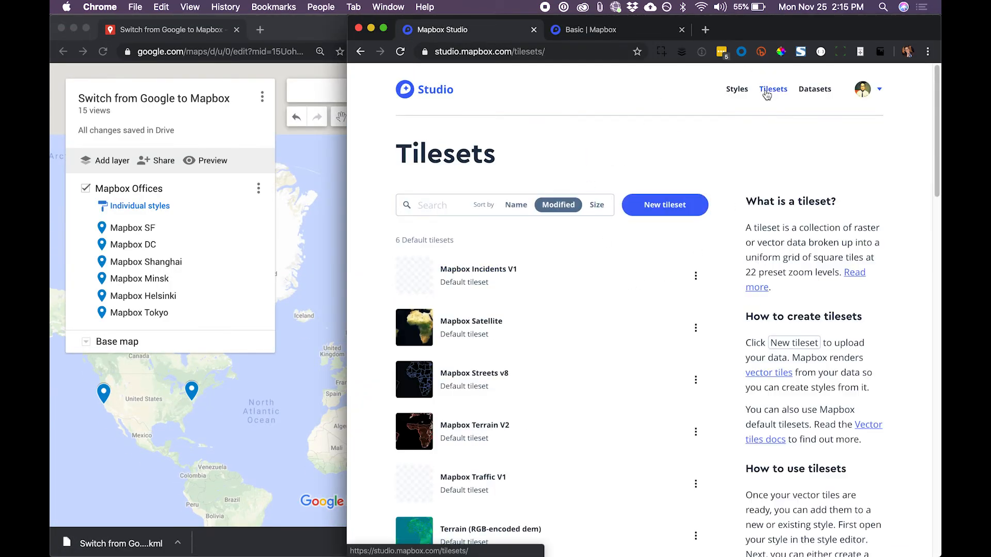
left_click(664, 205)
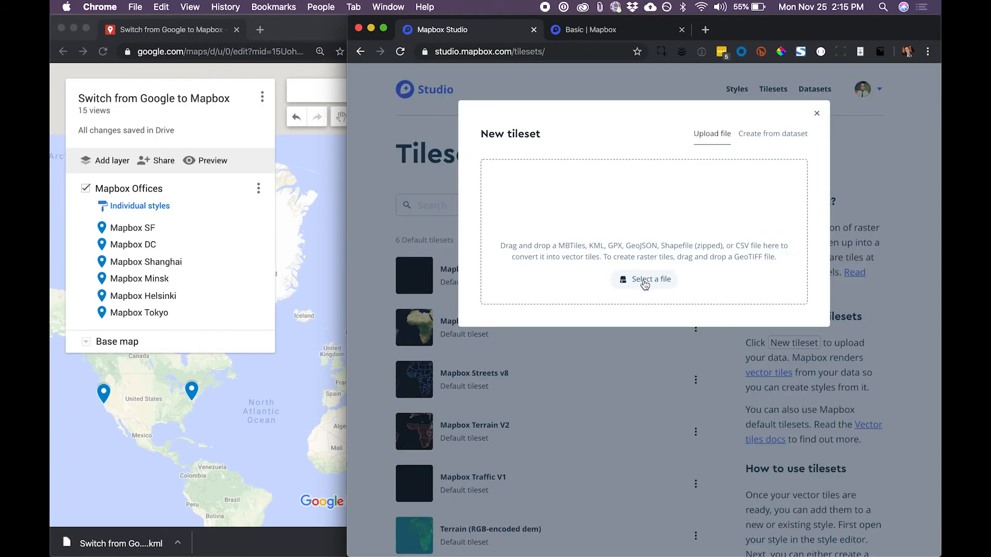
left_click(643, 279)
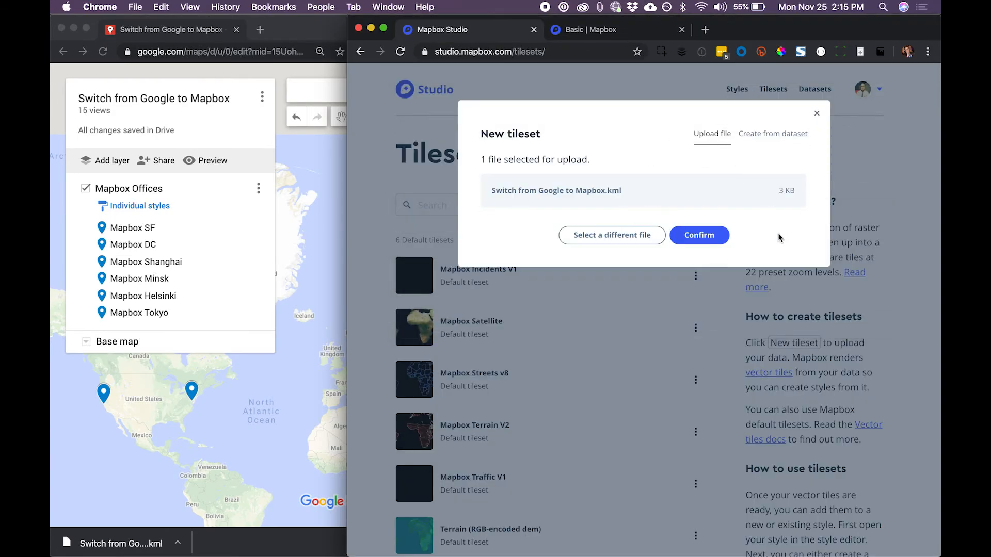
left_click(699, 236)
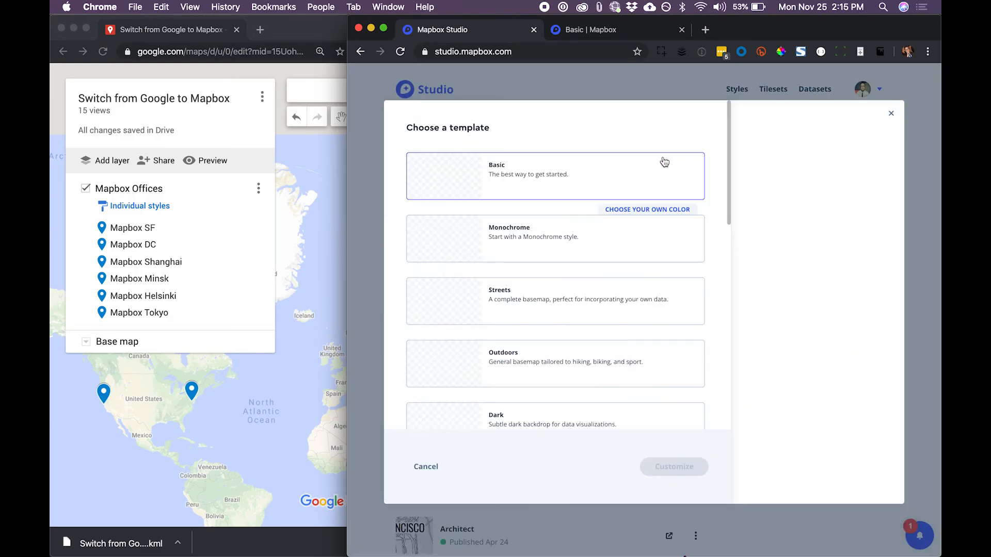
Create a new style from the Basic template via Customize Basic.
left_click(556, 176)
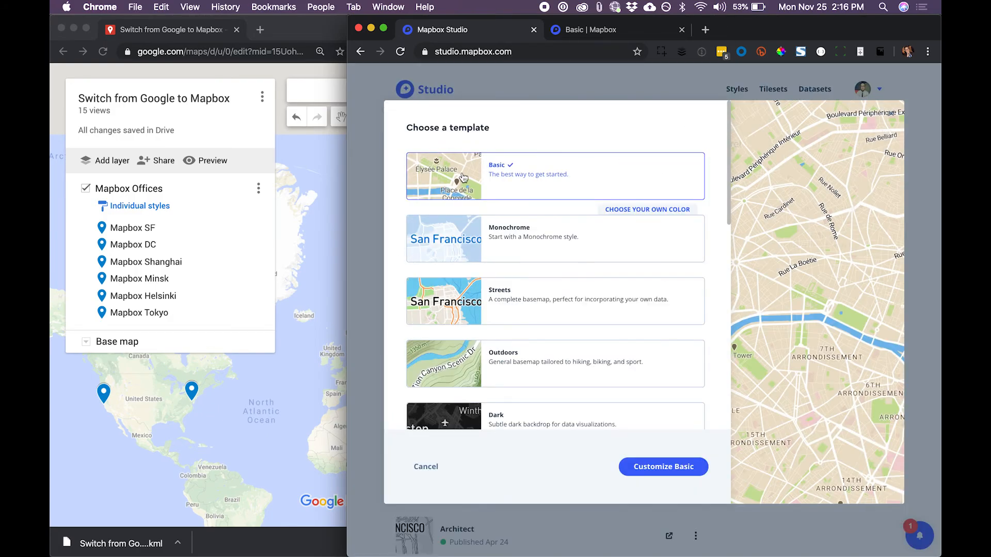
left_click(663, 466)
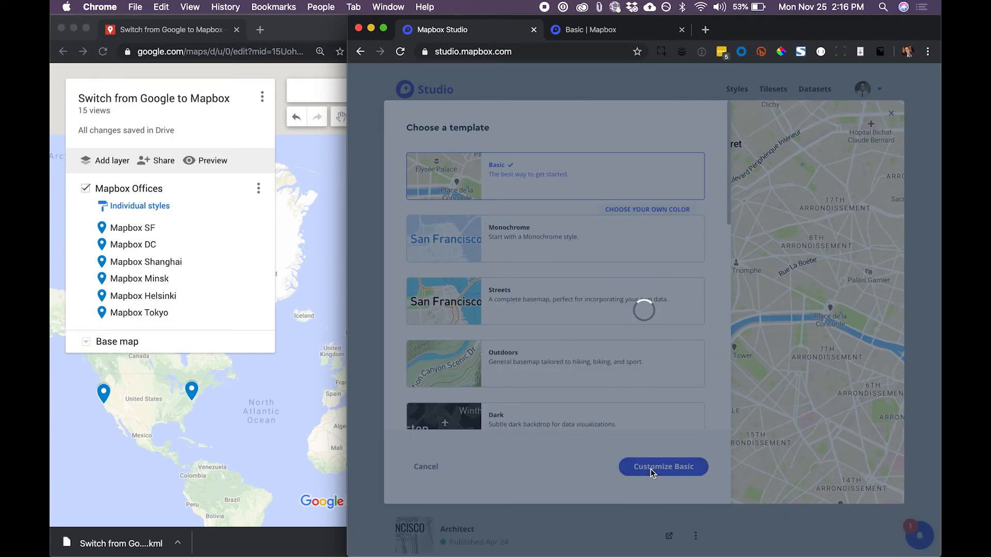
left_click(663, 466)
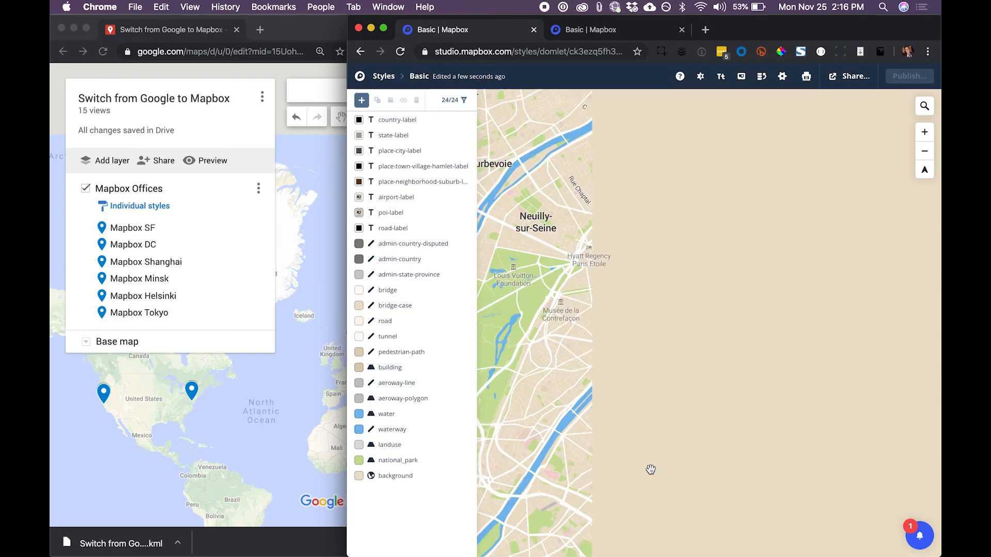
Search 'uni' and jump the map to United States of America.
left_click(924, 132)
type("uni")
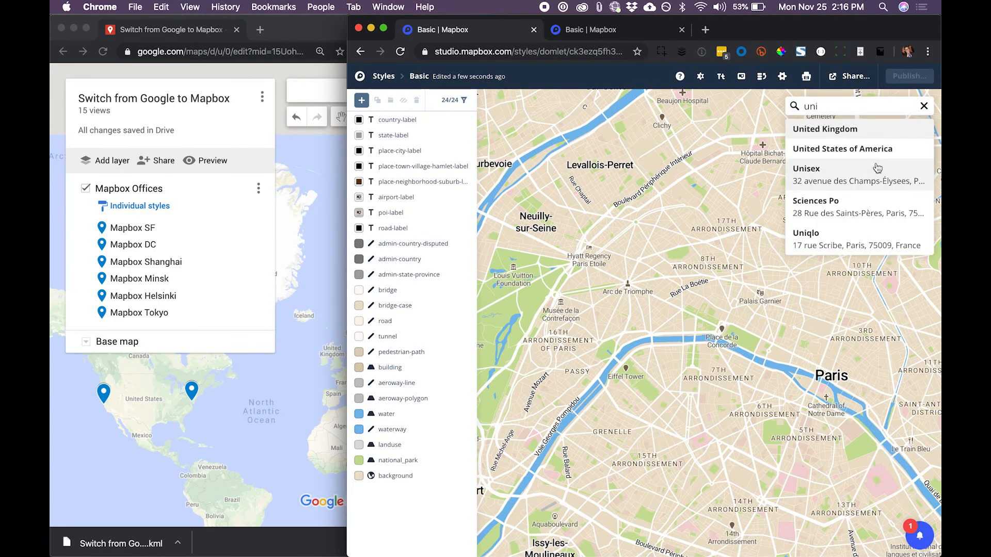
left_click(844, 149)
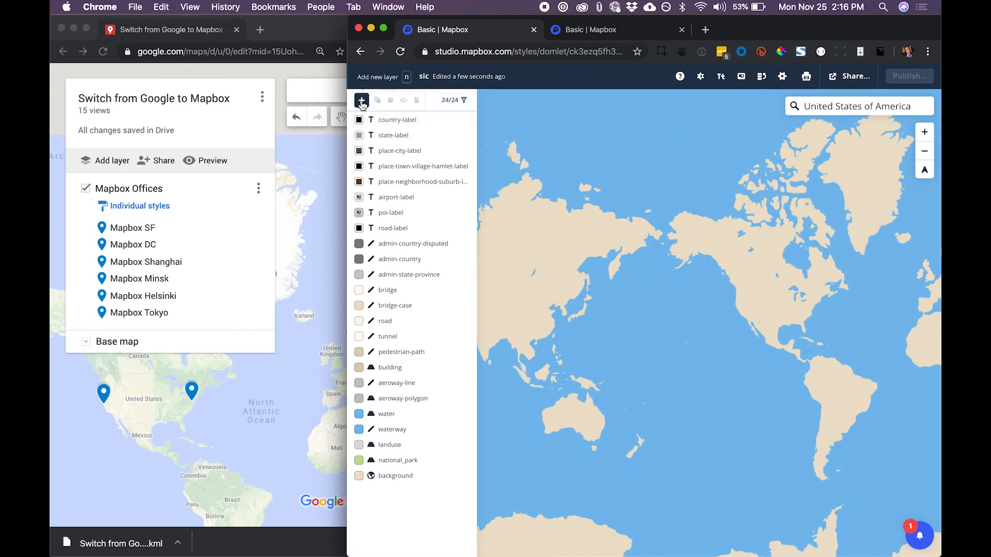
Add a new layer sourced from Mapbox_Offices, found by searching 'switch'.
left_click(362, 101)
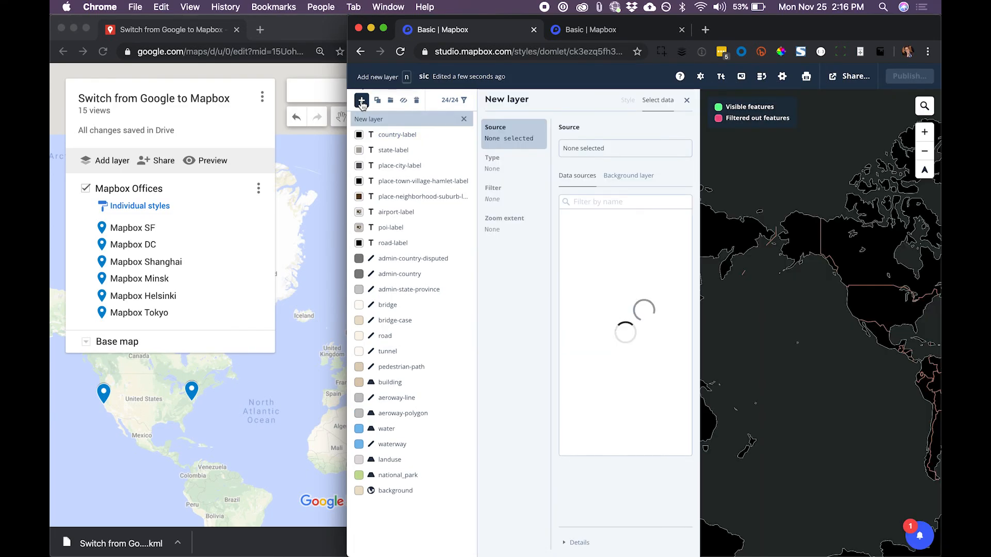
left_click(625, 202)
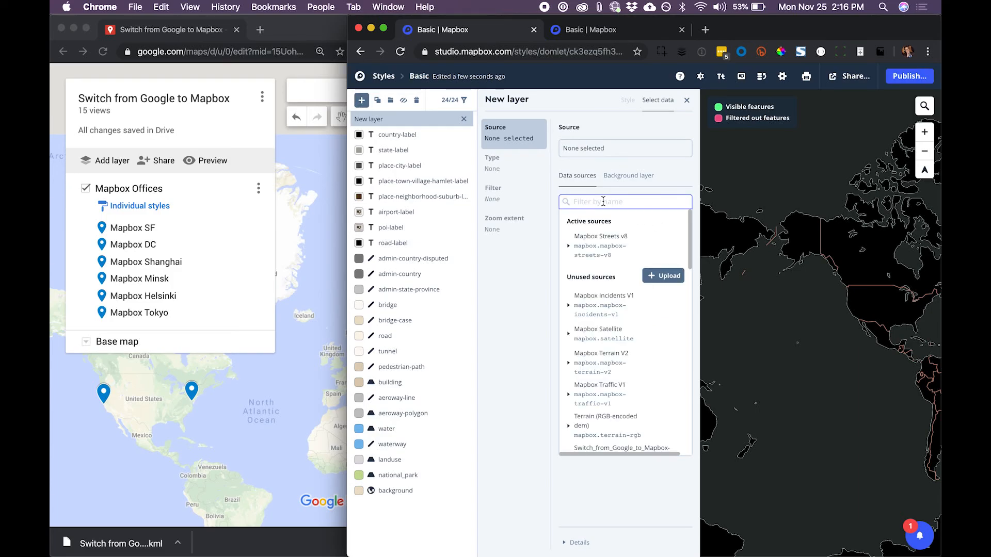
type("switch")
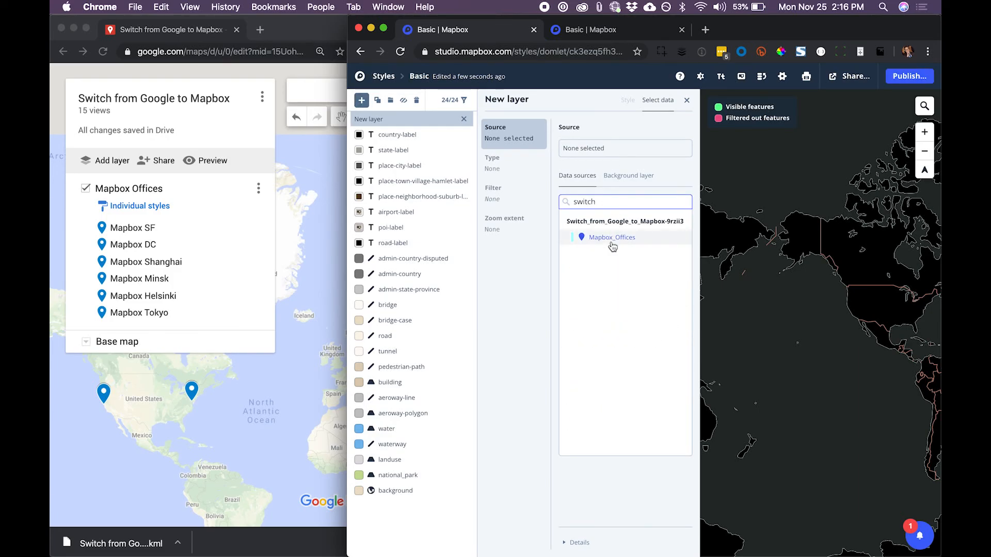
left_click(610, 237)
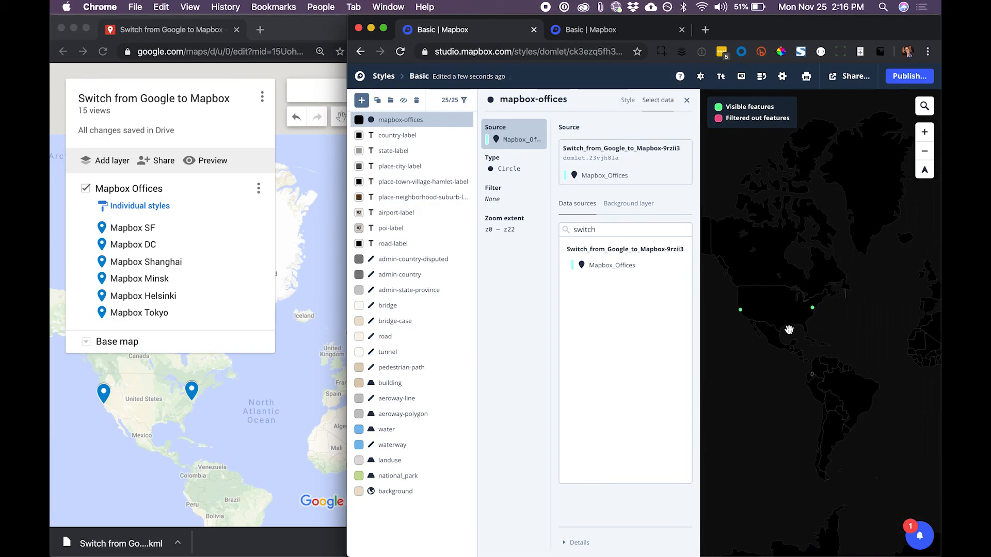
Change the mapbox-offices layer type from Circle to Symbol.
left_click(506, 168)
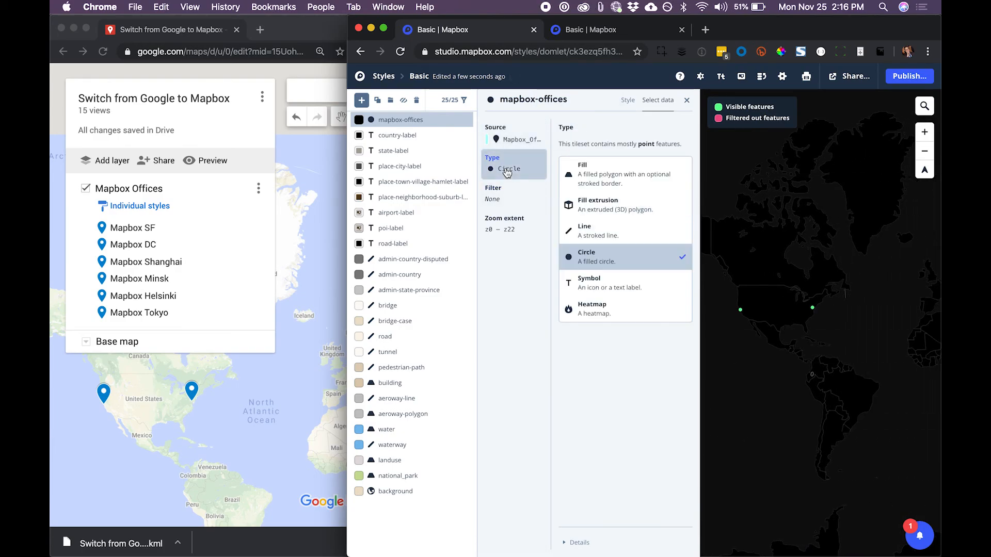
left_click(588, 283)
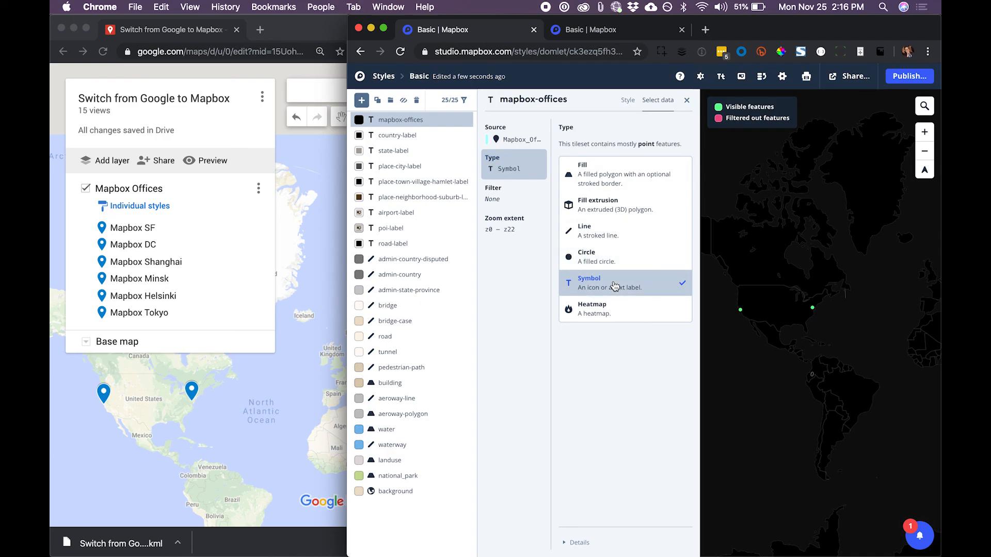
left_click(628, 101)
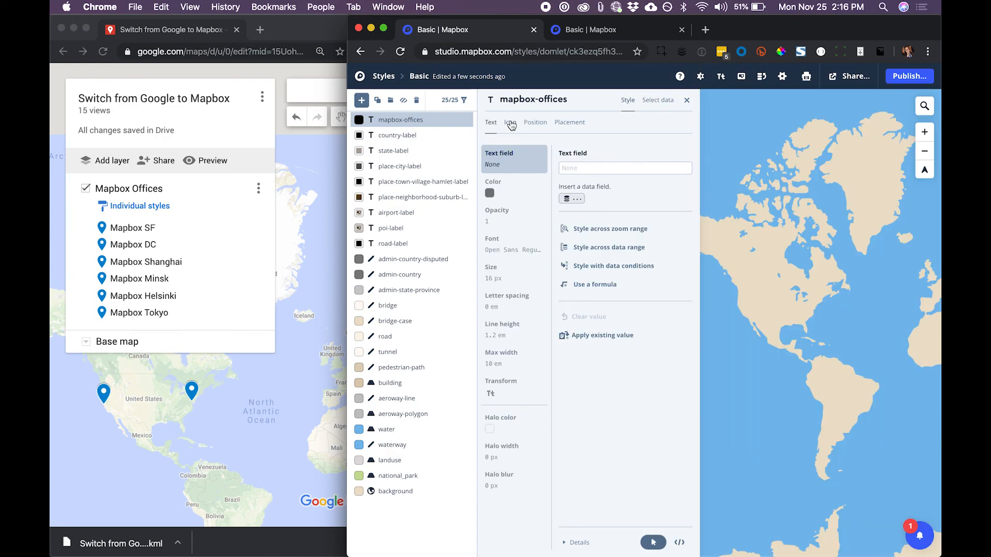
Set the layer's icon image to marker-15 so office pins appear on the map.
left_click(509, 122)
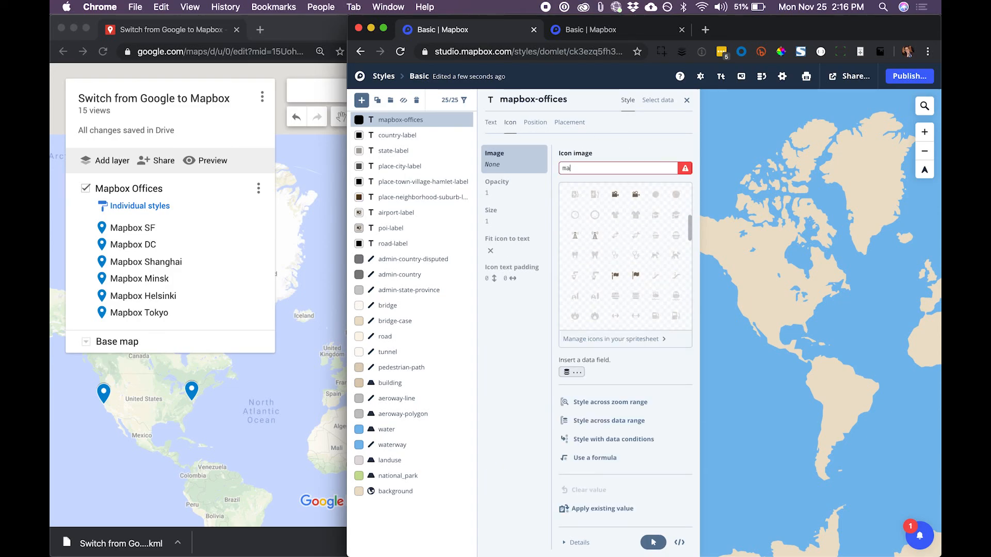
left_click(635, 194)
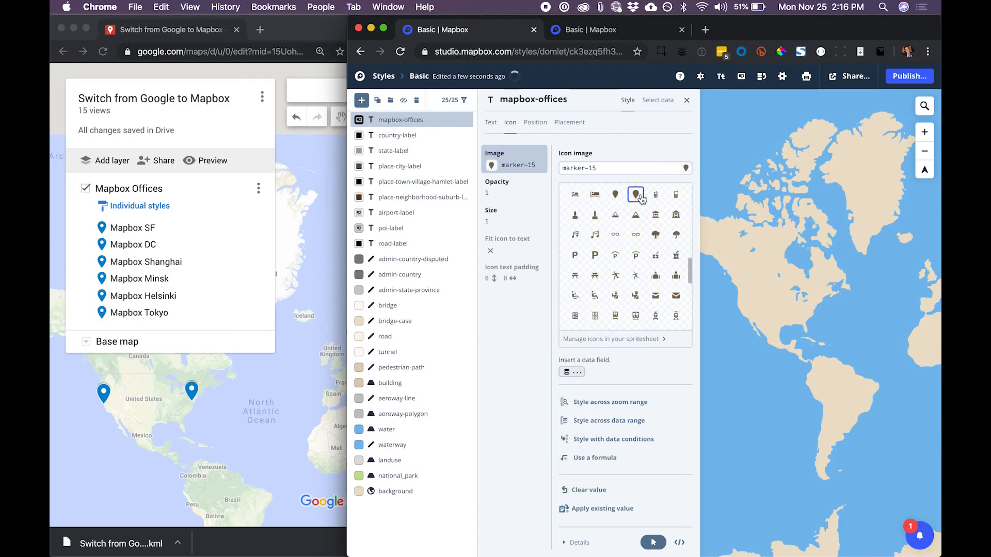
left_click(687, 101)
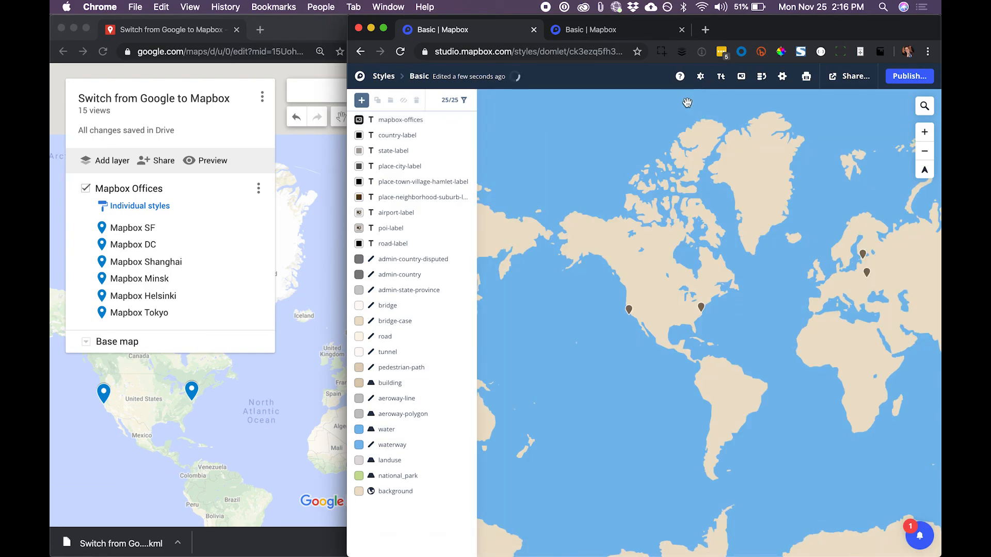